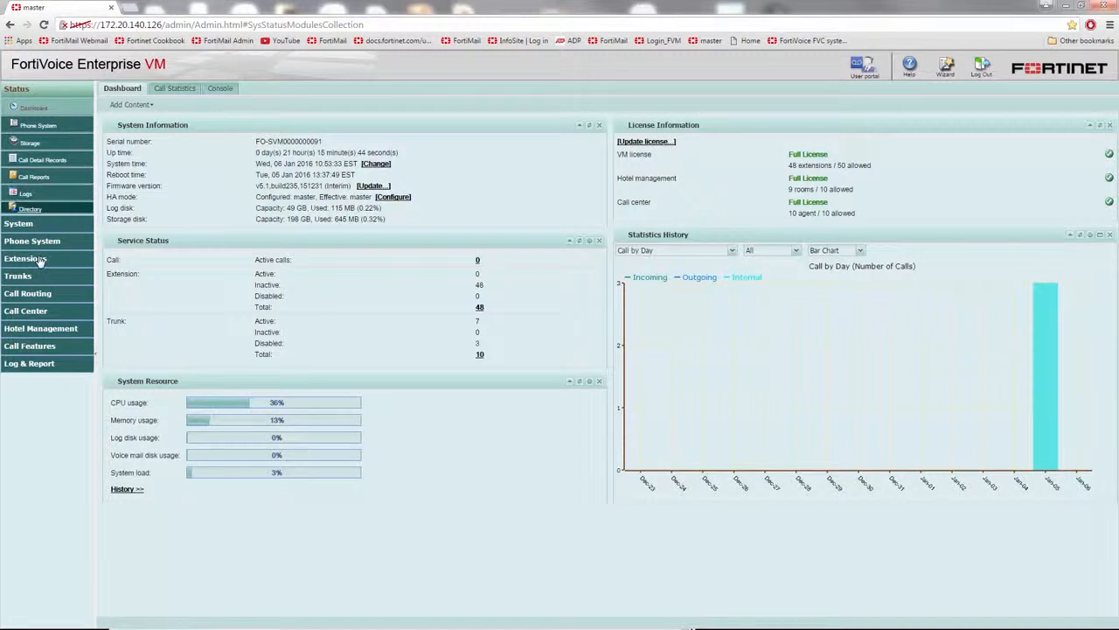
Step: Start a new IP extension with number 1234 and display name IT
{"action": "left_click", "coordinate": [25, 259]}
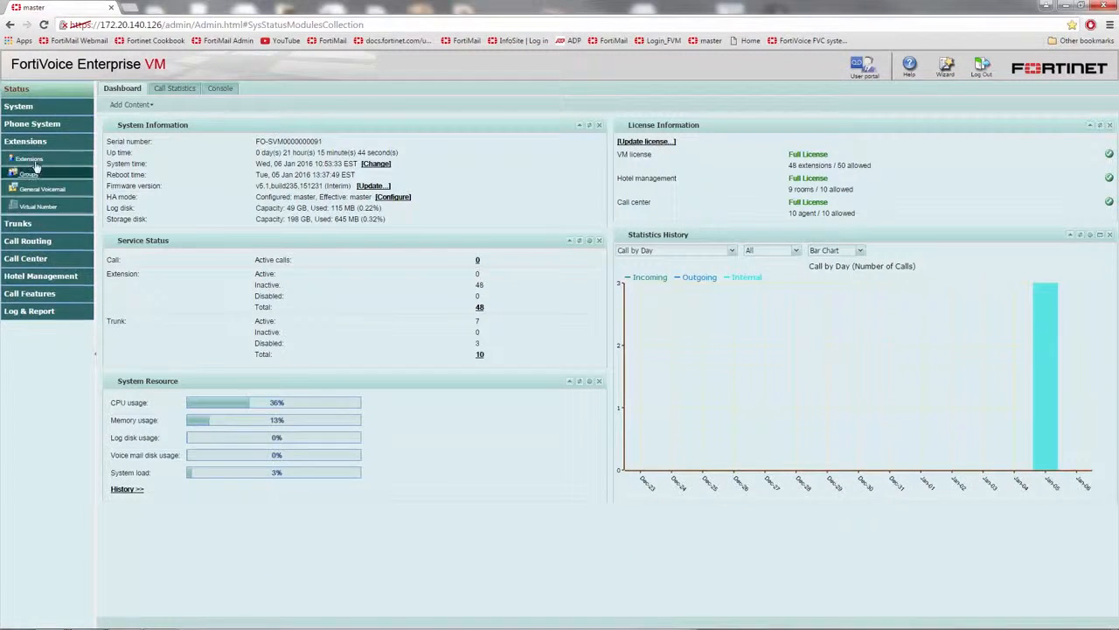
{"action": "left_click", "coordinate": [28, 158]}
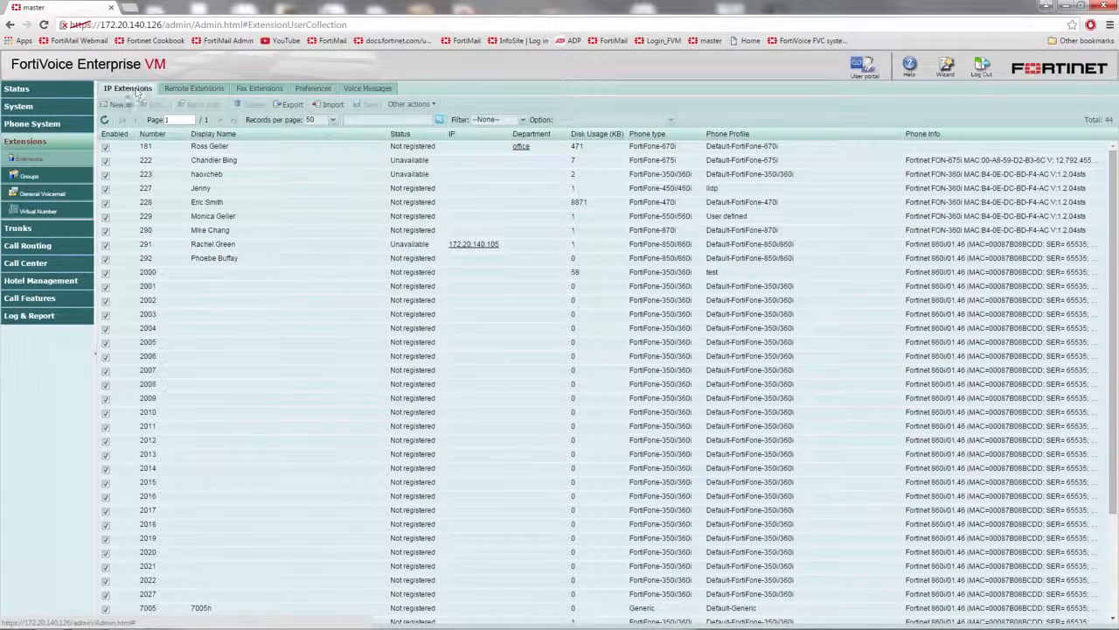
{"action": "left_click", "coordinate": [115, 104]}
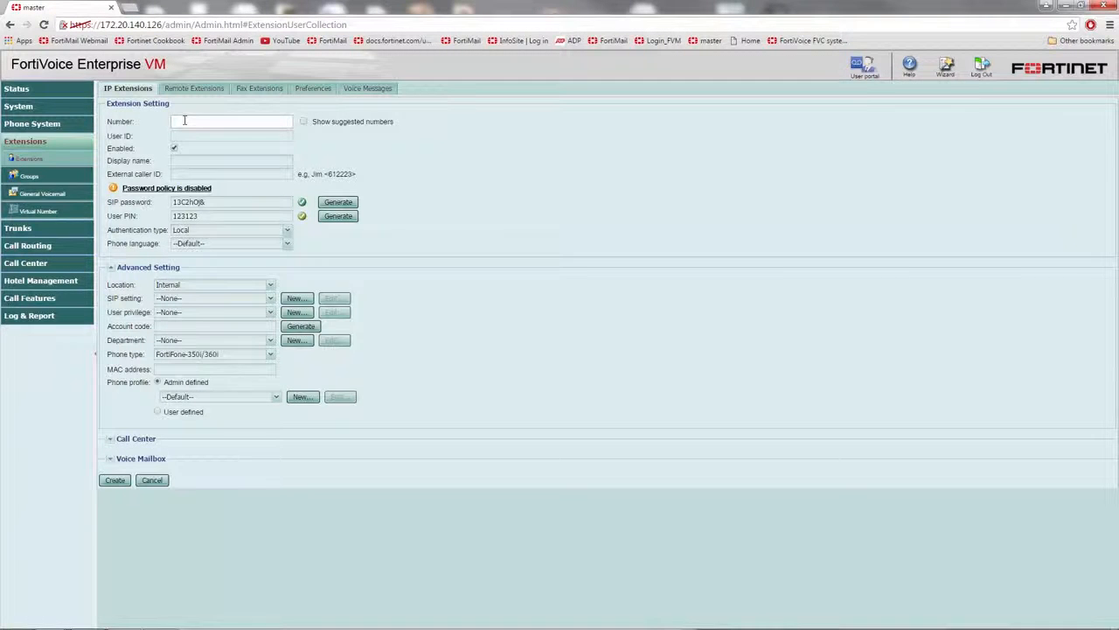
{"action": "type", "text": "1234"}
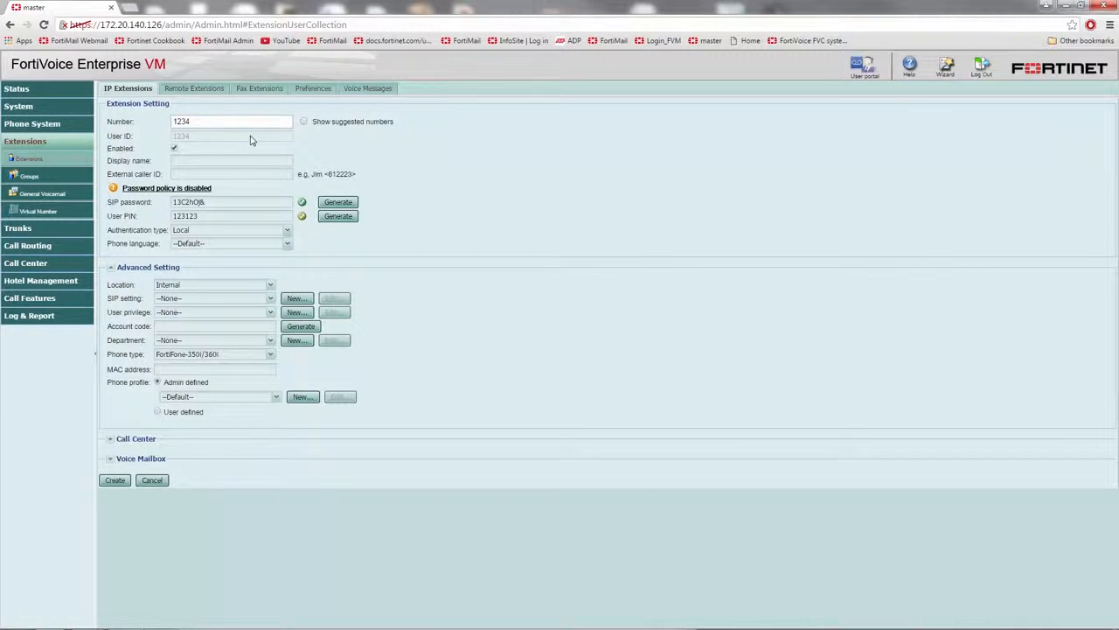
{"action": "type", "text": "IT"}
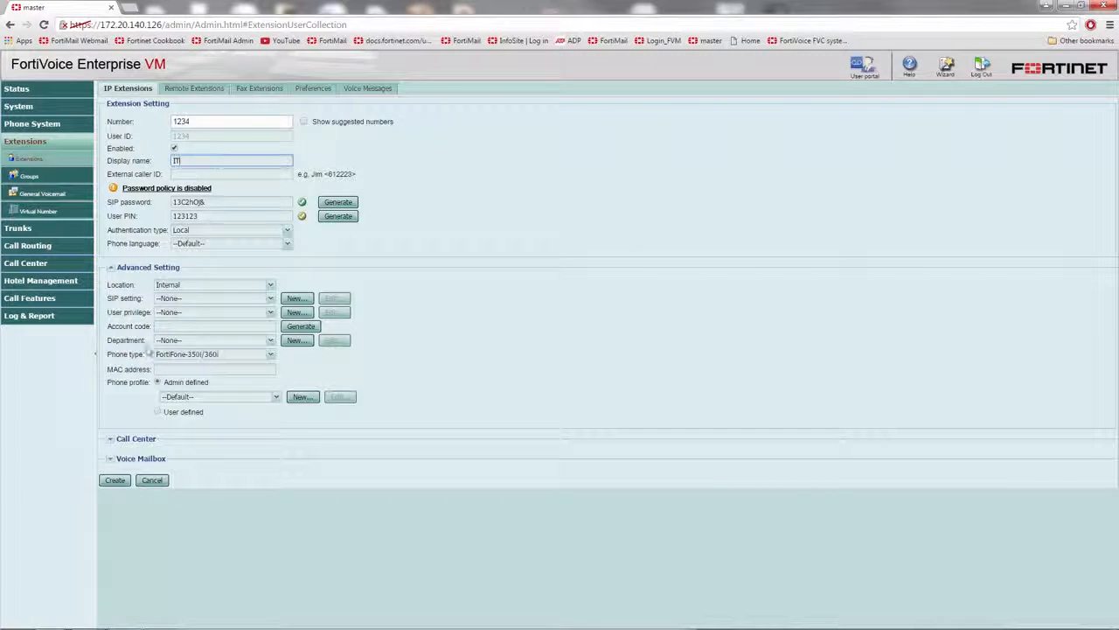
Step: Add existing users to the voice mailbox notification list and create the extension
{"action": "left_click", "coordinate": [108, 458]}
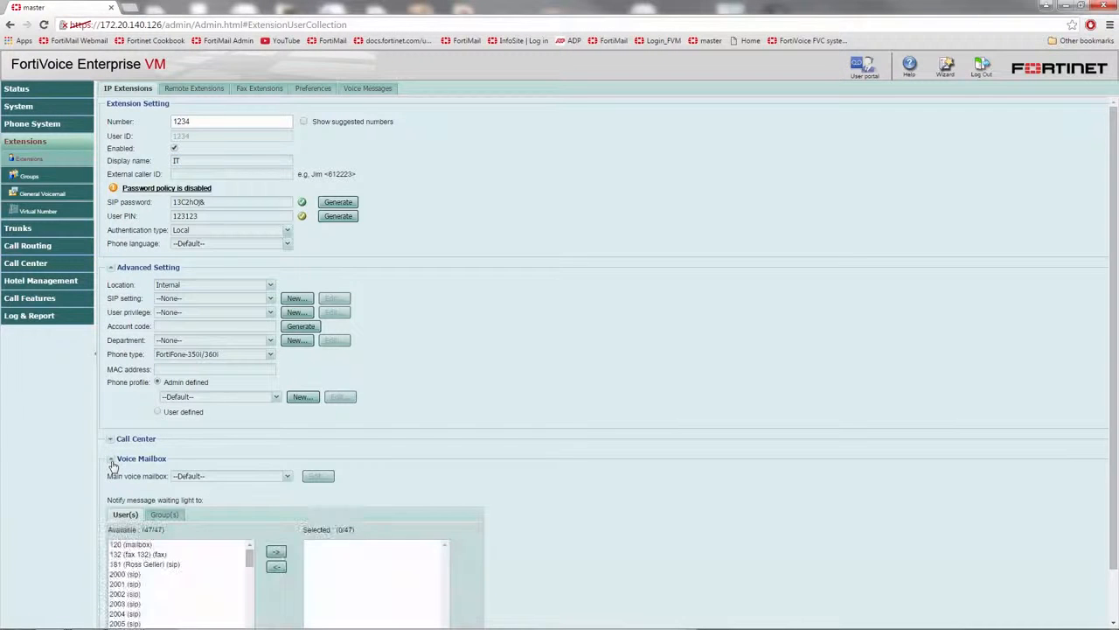
{"action": "scroll", "scroll_direction": "down", "scroll_amount": 3}
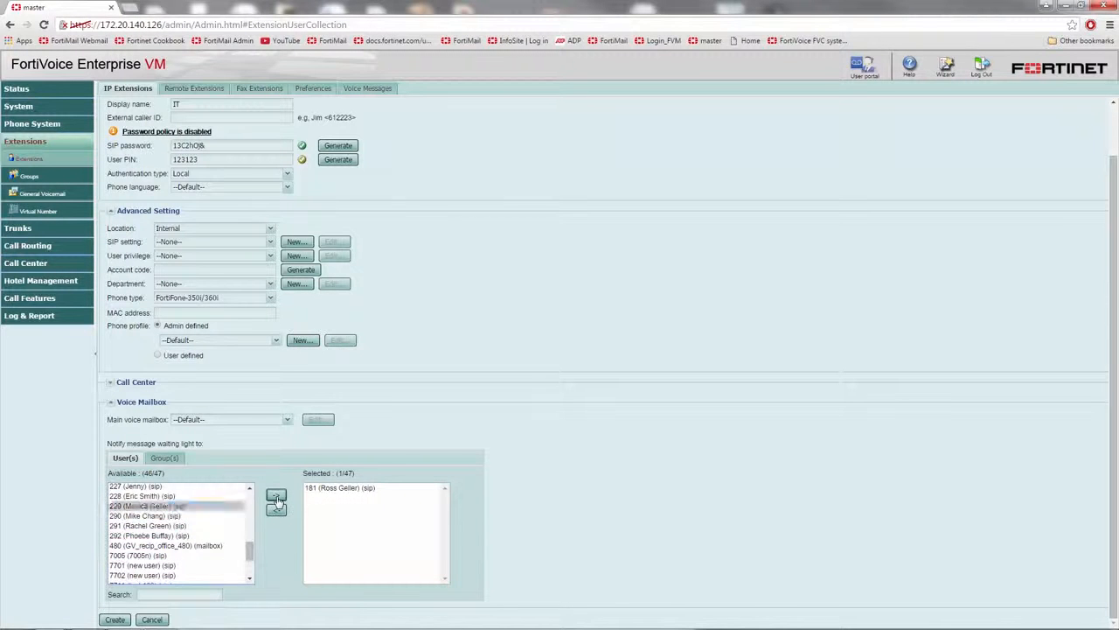
{"action": "left_click", "coordinate": [276, 497]}
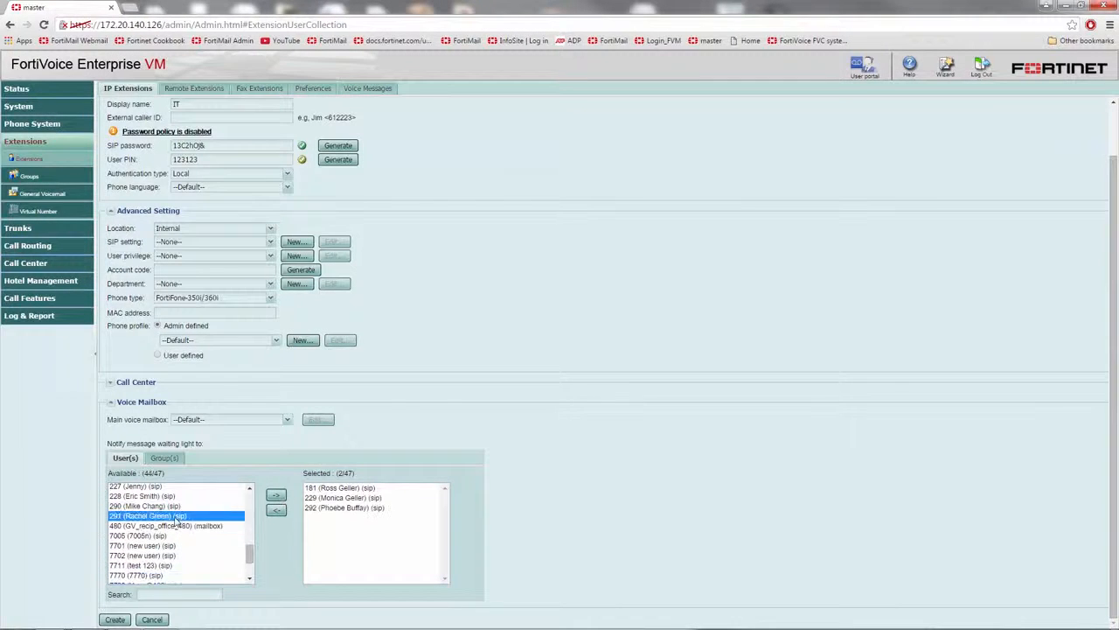
{"action": "left_click", "coordinate": [278, 494]}
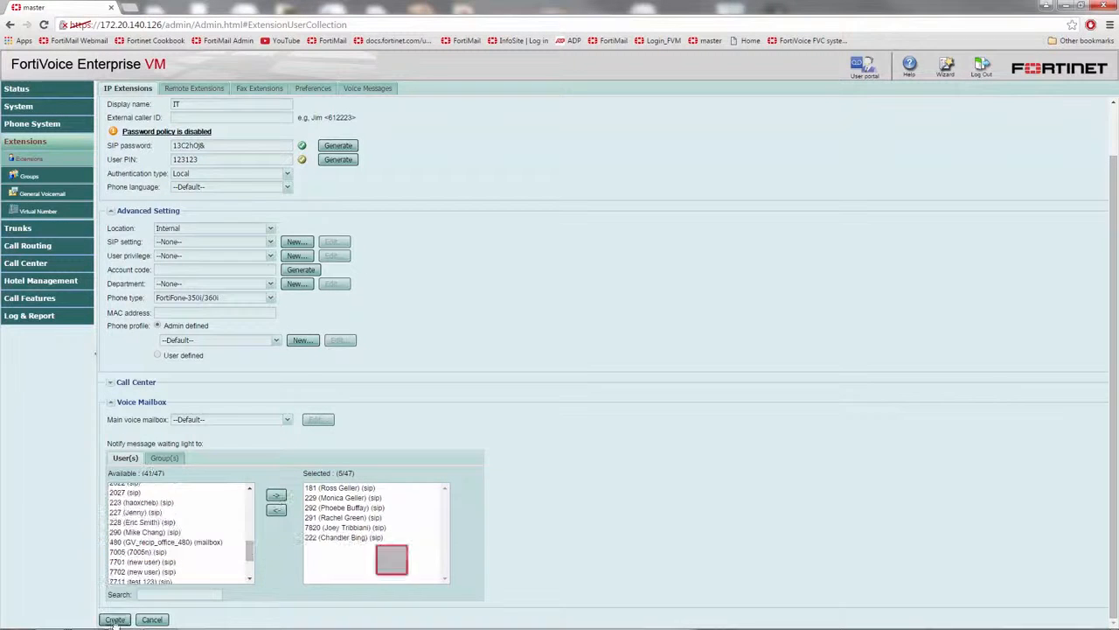
{"action": "left_click", "coordinate": [112, 619]}
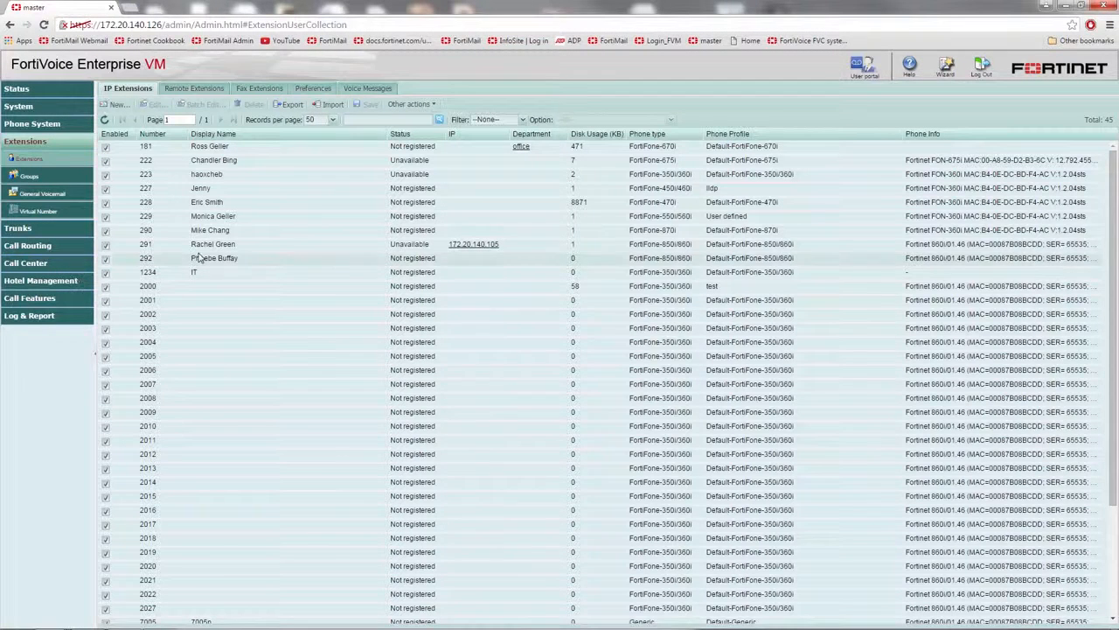
Step: Start a new ring group named IT on number 14
{"action": "left_click", "coordinate": [28, 175]}
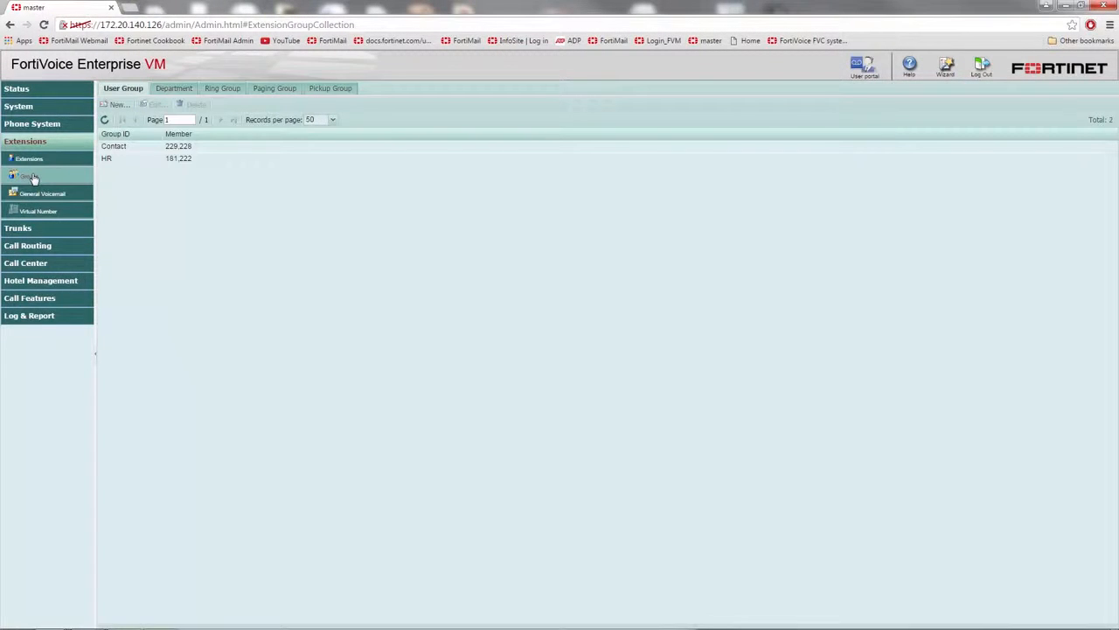
{"action": "left_click", "coordinate": [220, 87]}
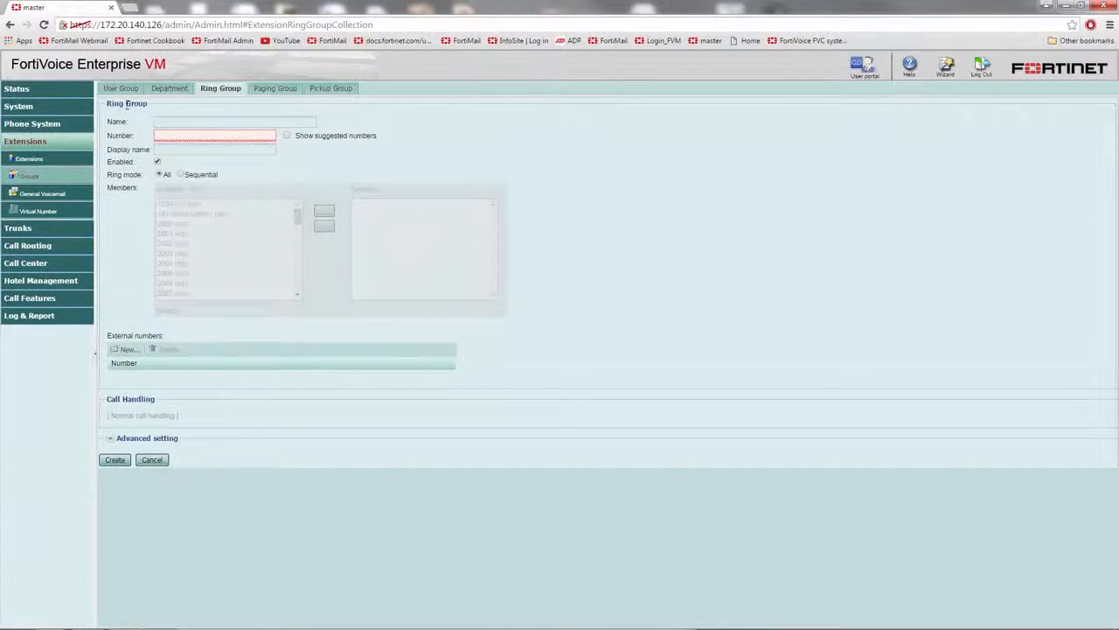
{"action": "left_click", "coordinate": [231, 123]}
{"action": "type", "text": "IT"}
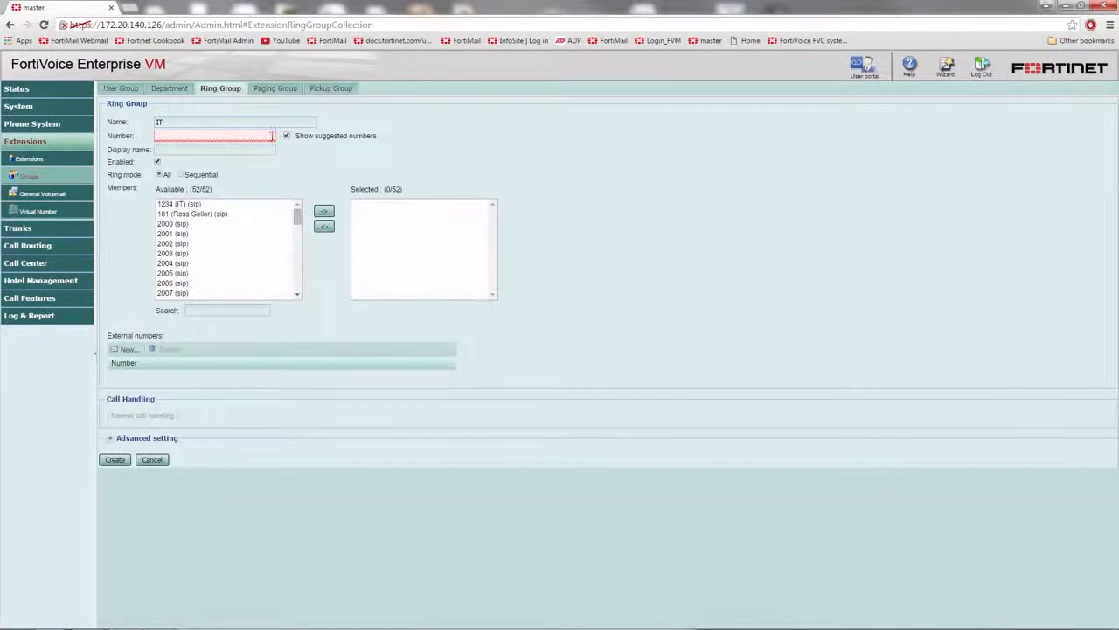
{"action": "type", "text": "14"}
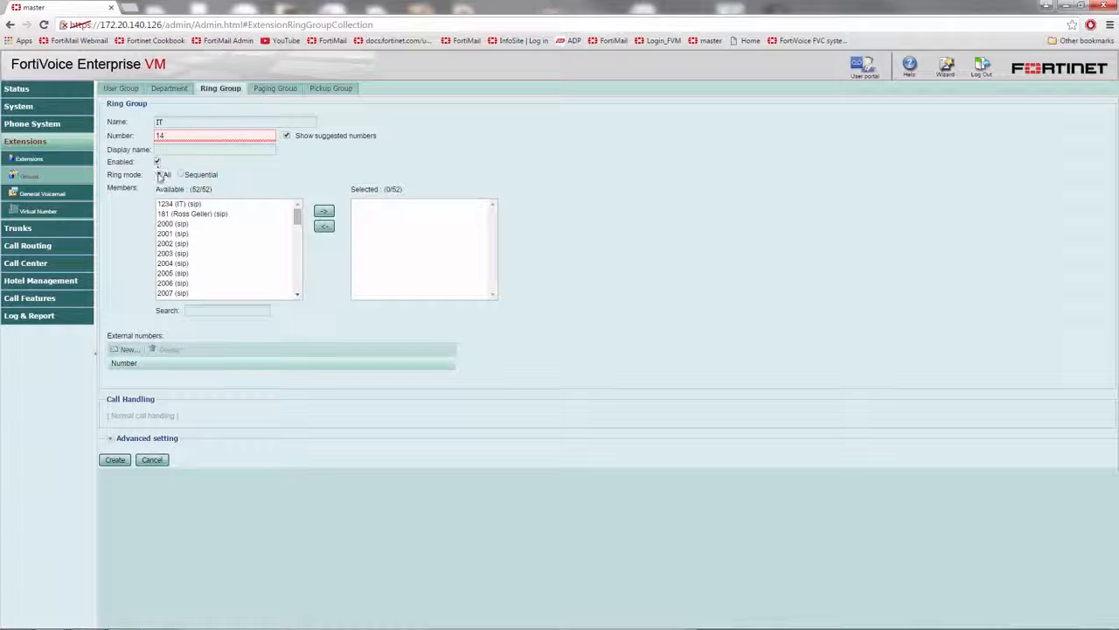
Step: Add four member extensions to the ring group and create it
{"action": "left_click", "coordinate": [323, 210]}
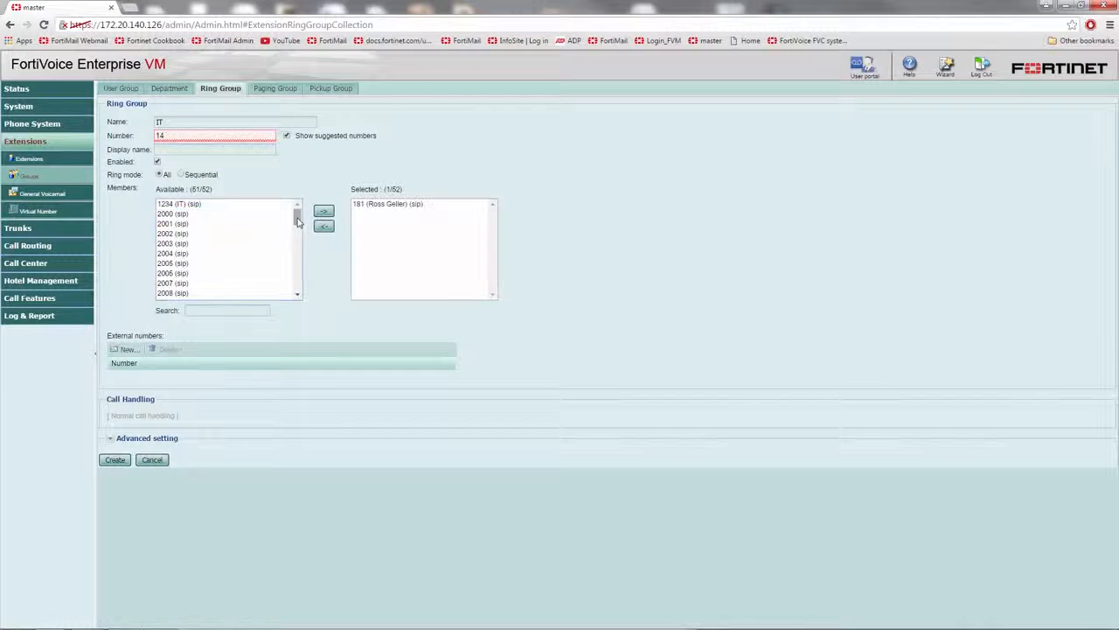
{"action": "left_click", "coordinate": [322, 210]}
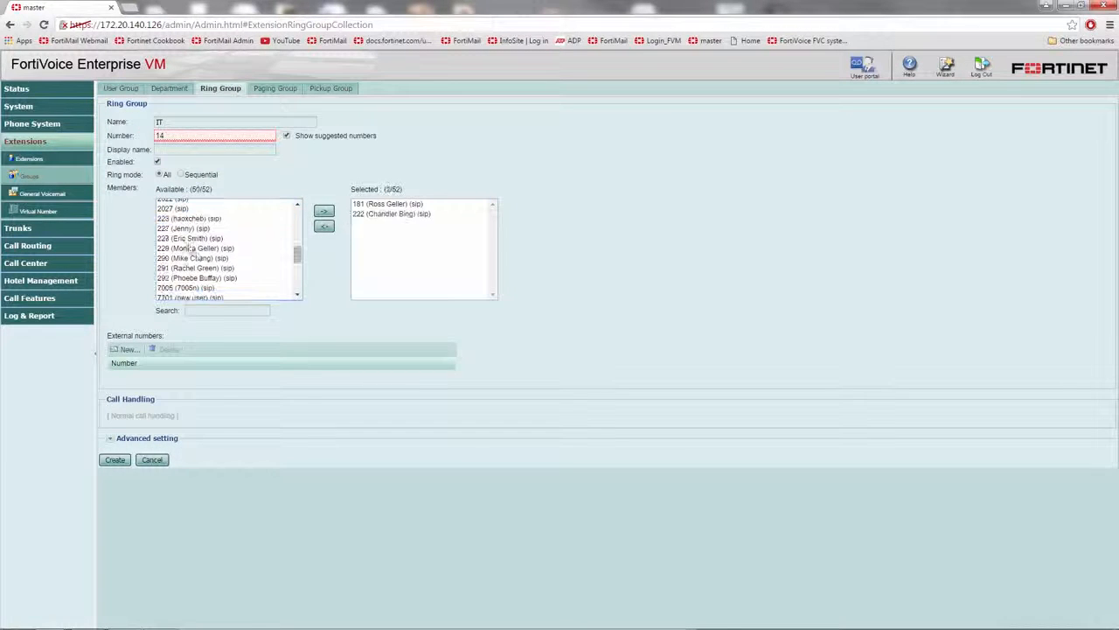
{"action": "left_click", "coordinate": [324, 212]}
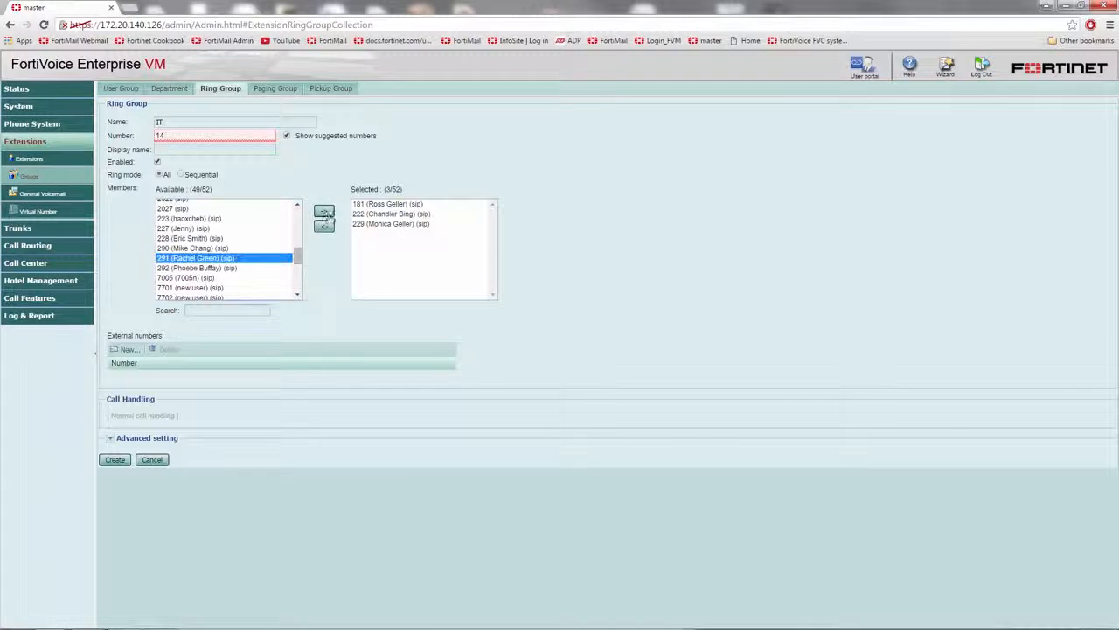
{"action": "left_click", "coordinate": [324, 209]}
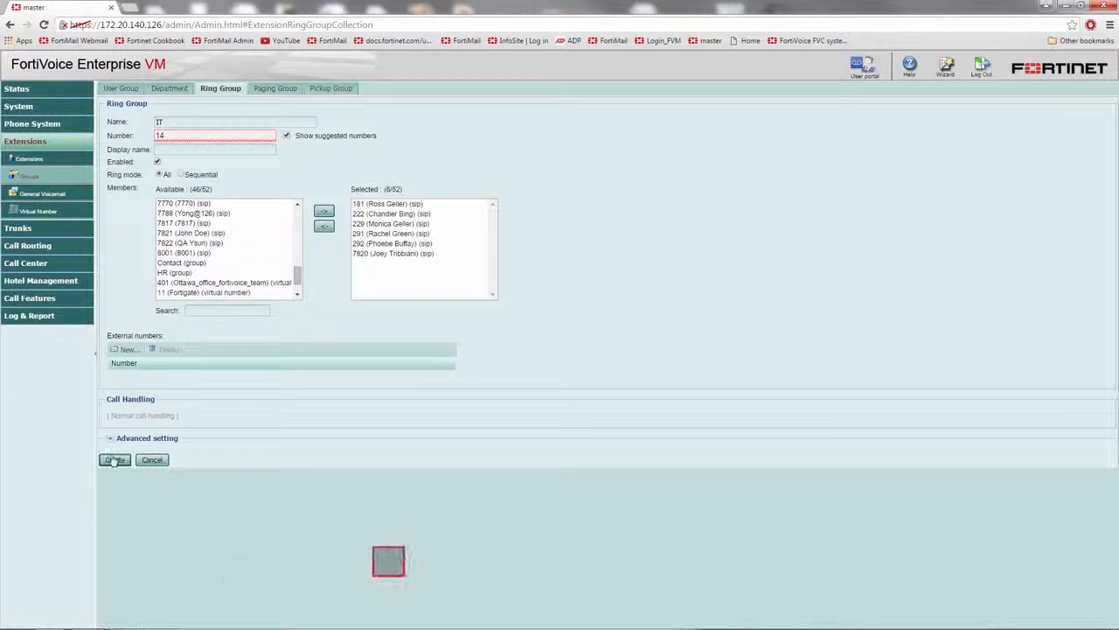
{"action": "left_click", "coordinate": [115, 460]}
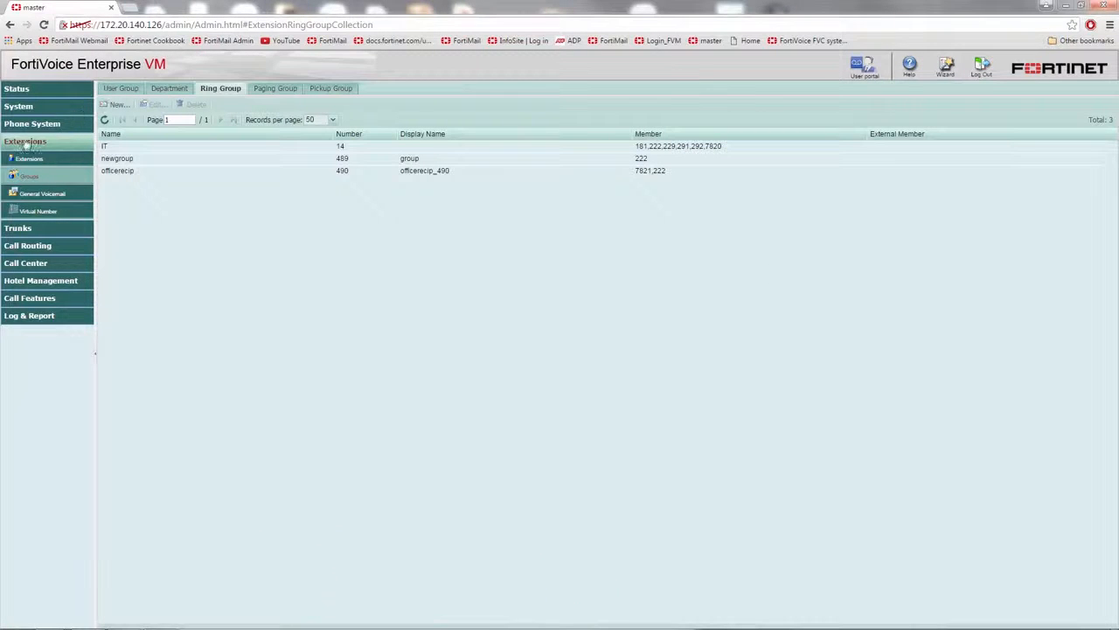
Step: Create schedule OfficeHours with weekdays ticked as work days, 9–12 and 12–17
{"action": "left_click", "coordinate": [32, 123]}
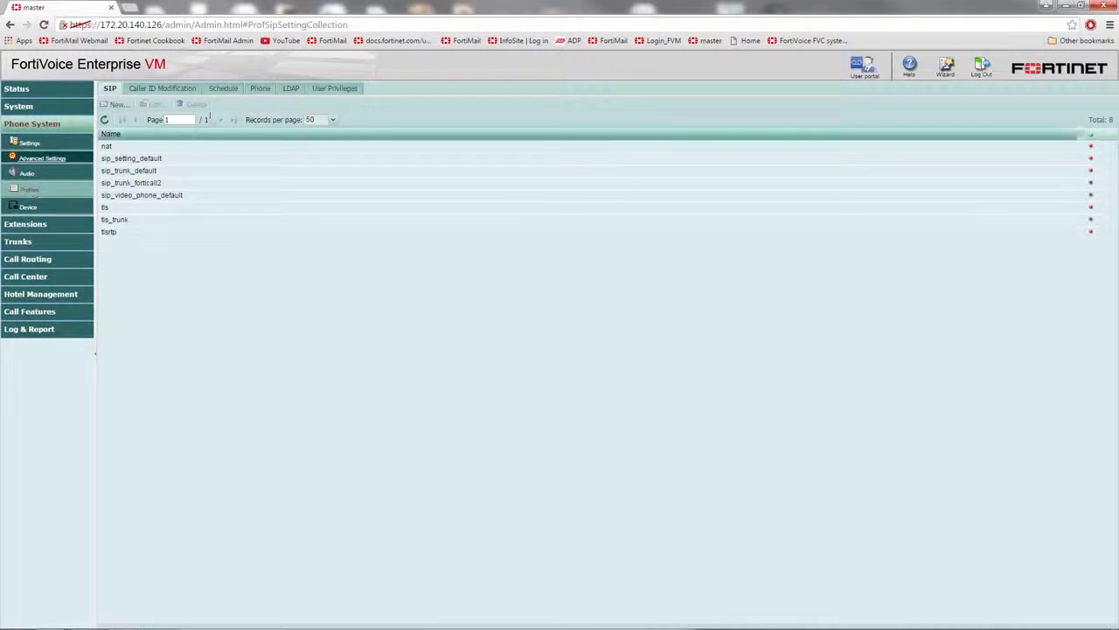
{"action": "left_click", "coordinate": [222, 88]}
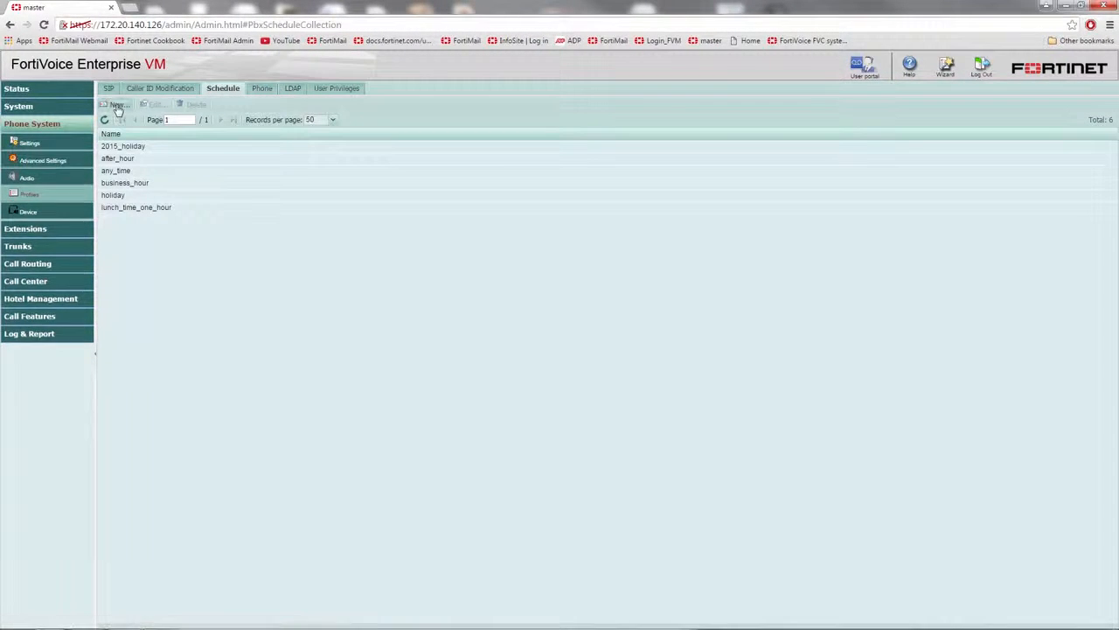
{"action": "left_click", "coordinate": [116, 107]}
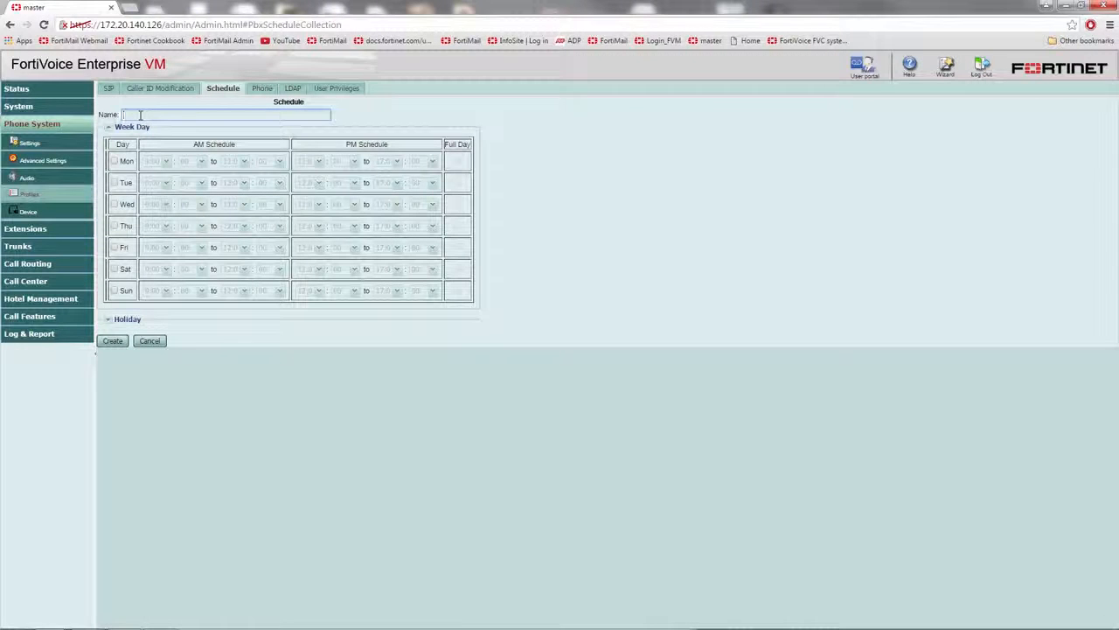
{"action": "type", "text": "OfficeHours"}
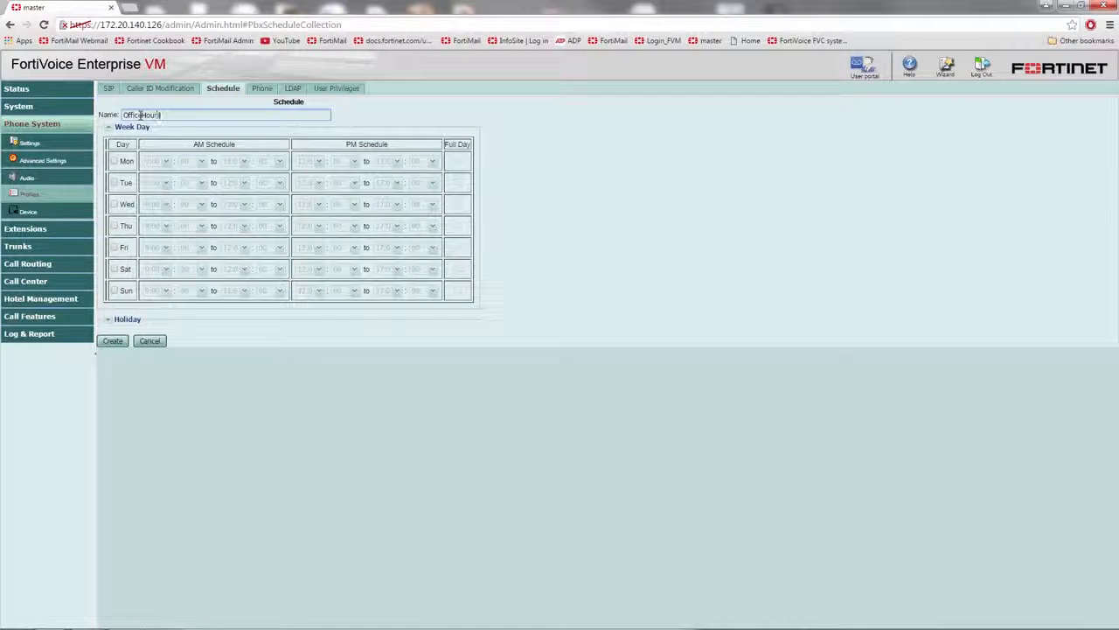
{"action": "left_click", "coordinate": [114, 161]}
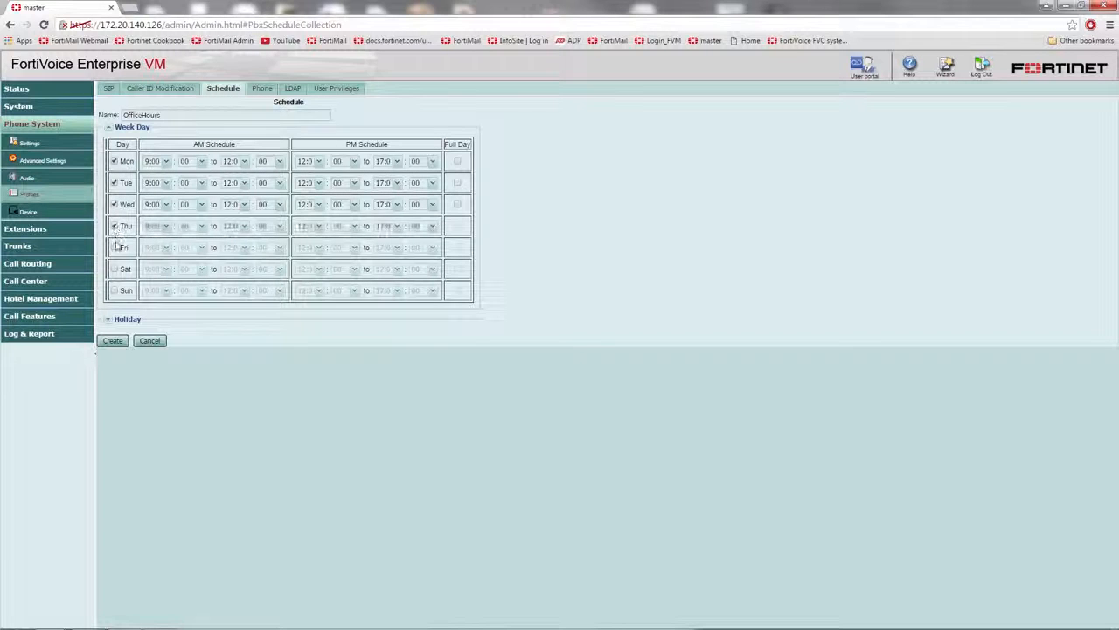
{"action": "left_click", "coordinate": [114, 246]}
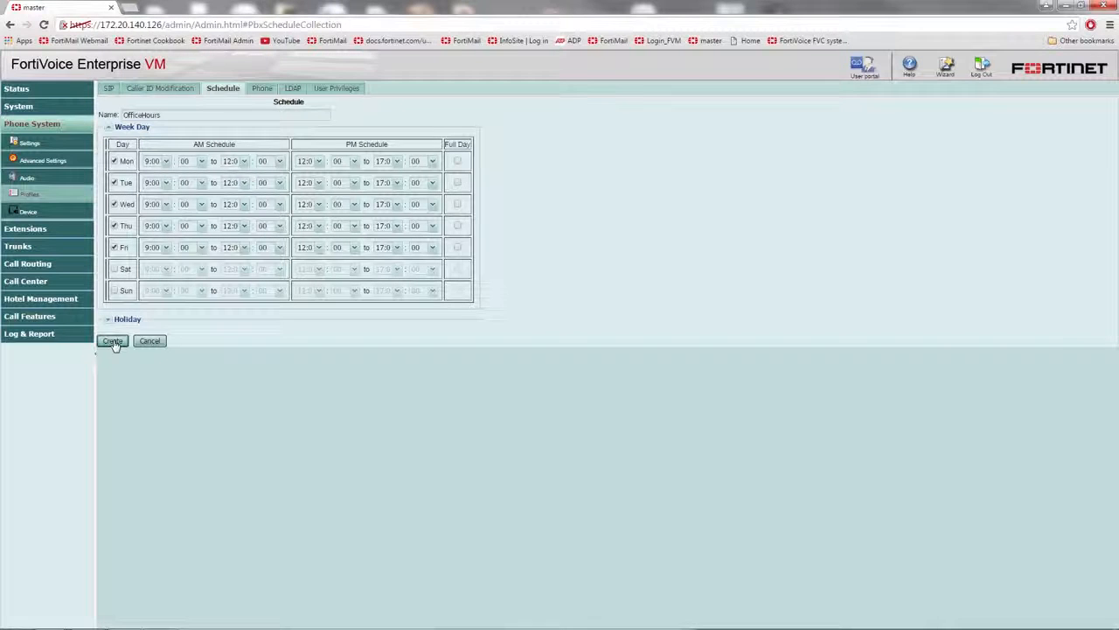
{"action": "left_click", "coordinate": [112, 341]}
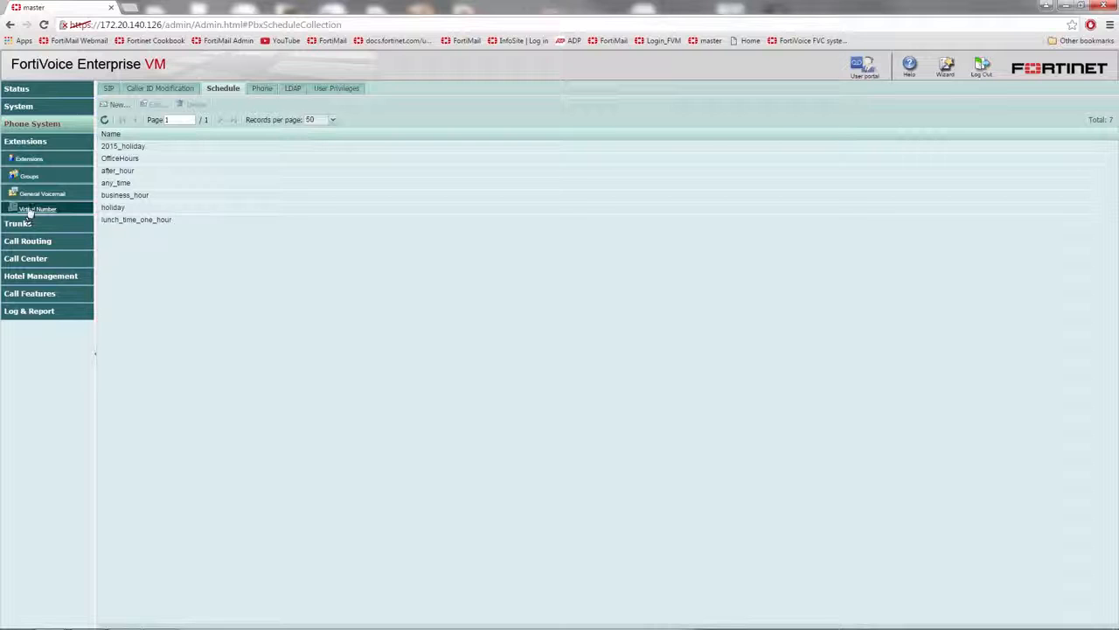
Step: Start a new virtual number named ITNumber with display name It Number
{"action": "left_click", "coordinate": [37, 210]}
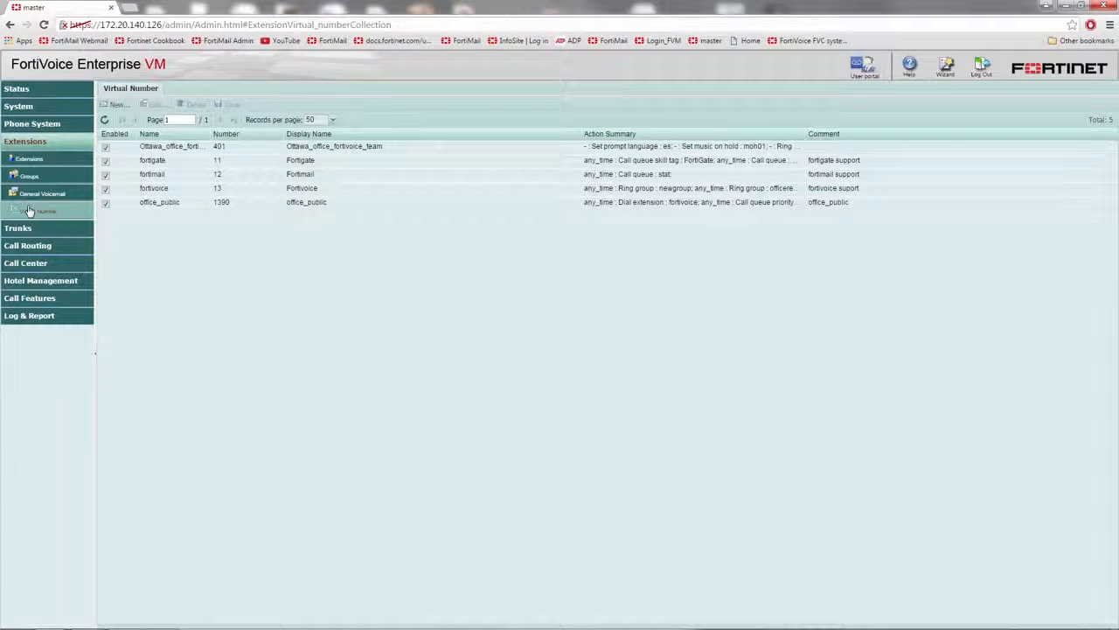
{"action": "left_click", "coordinate": [115, 104]}
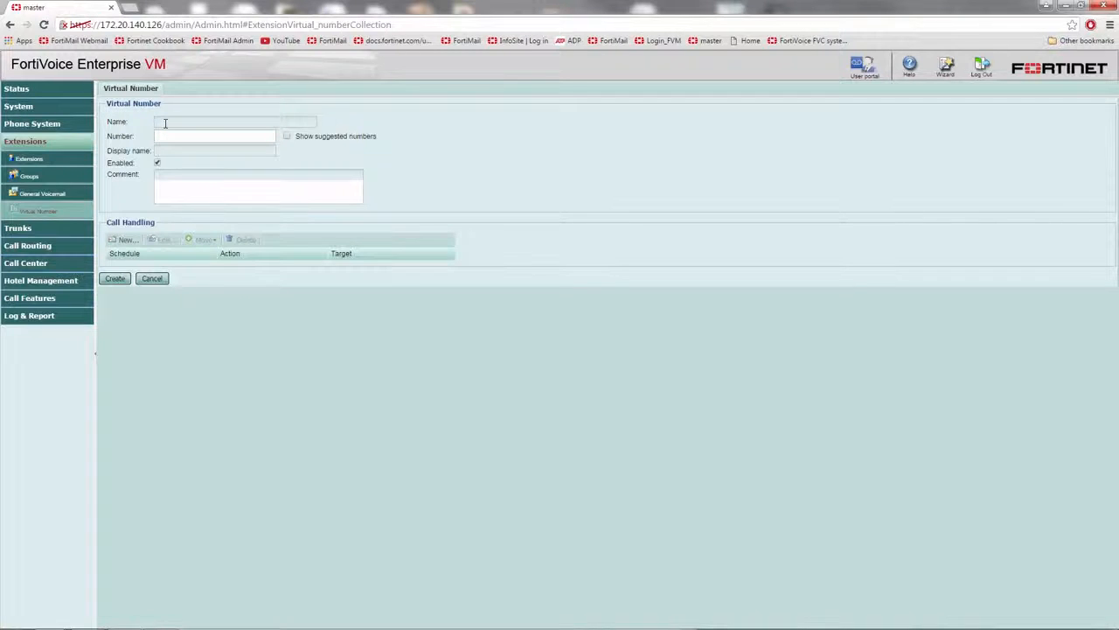
{"action": "type", "text": "ITNumber"}
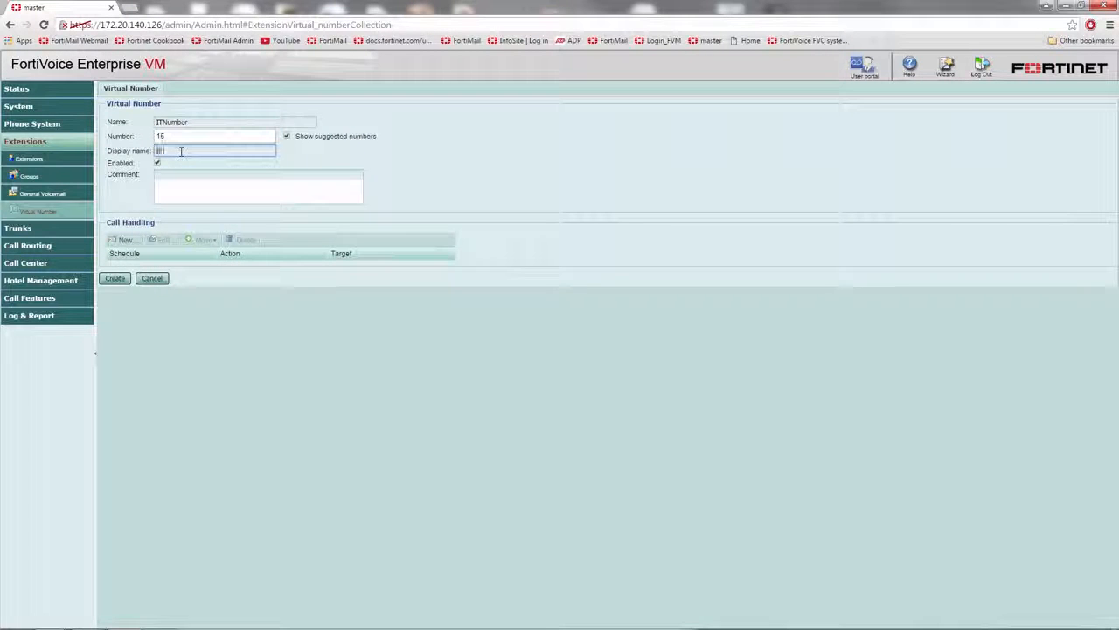
{"action": "type", "text": "It Number"}
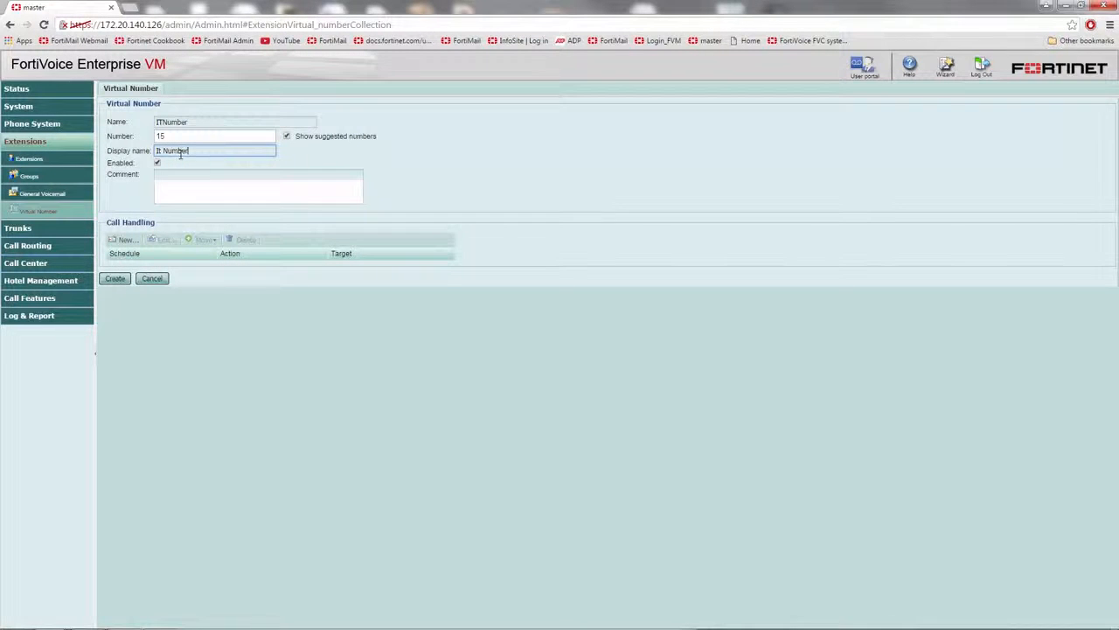
Step: Add a call handling rule sending OfficeHours calls to ring group 14
{"action": "left_click", "coordinate": [122, 240]}
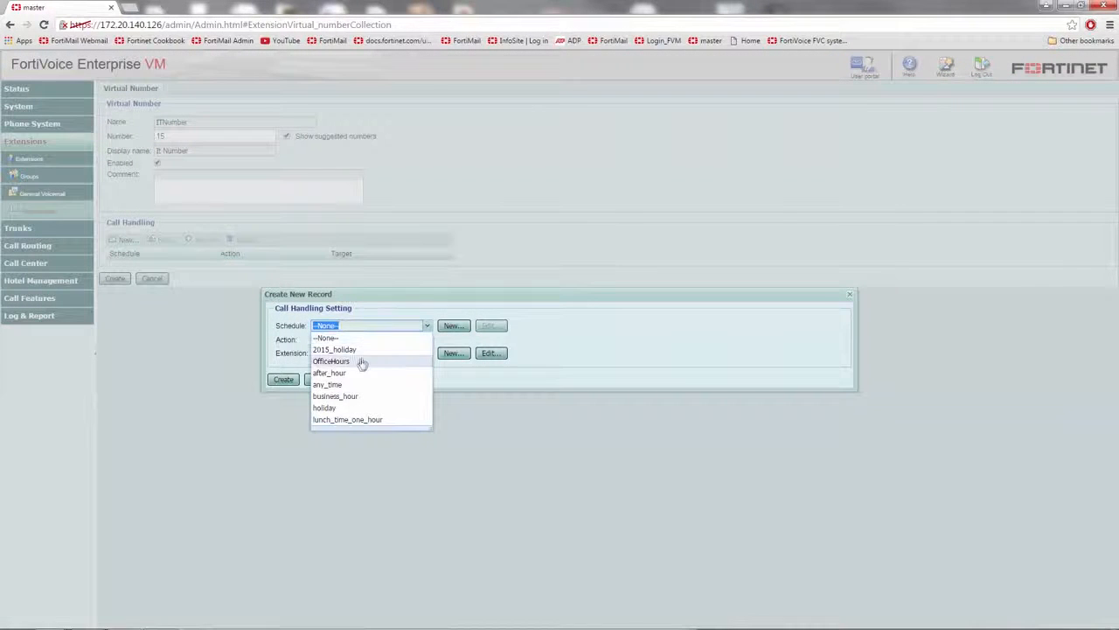
{"action": "left_click", "coordinate": [332, 361]}
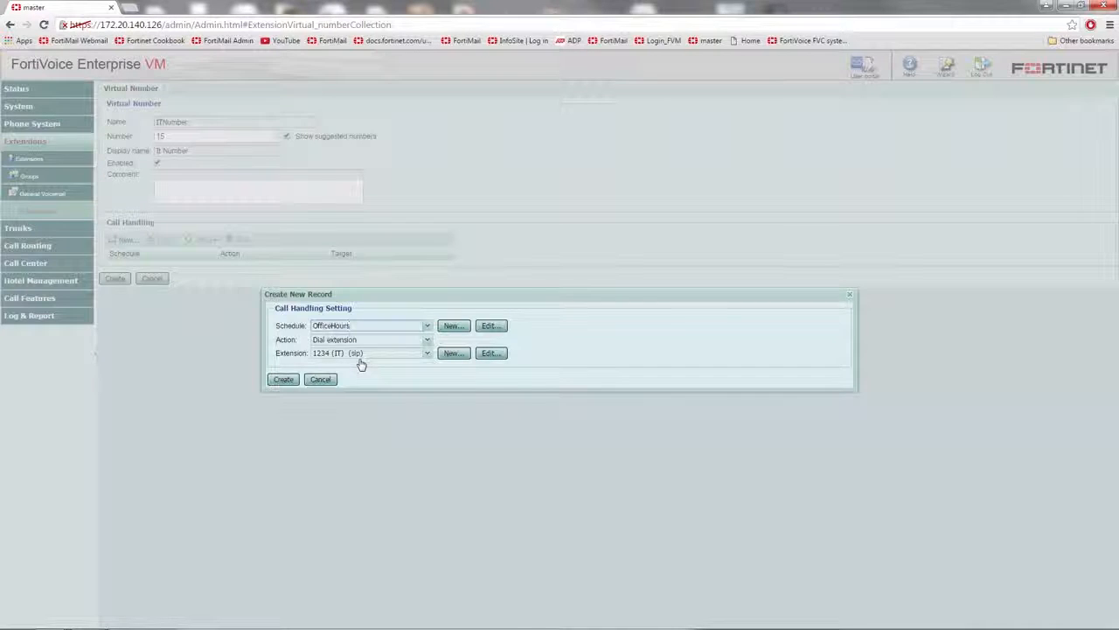
{"action": "left_click", "coordinate": [427, 339]}
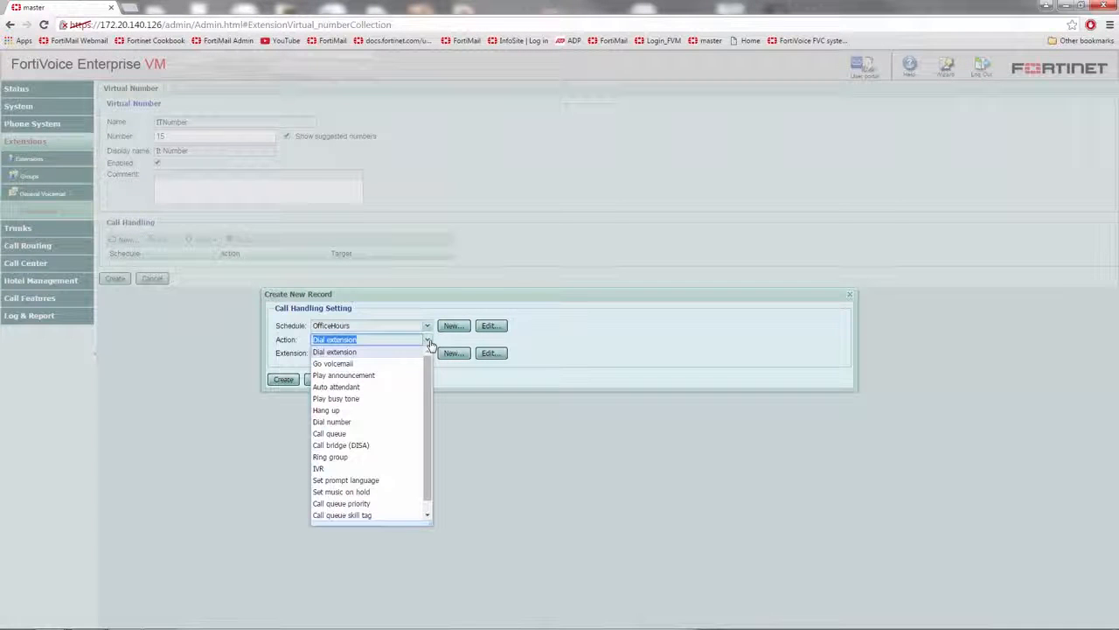
{"action": "left_click", "coordinate": [329, 456]}
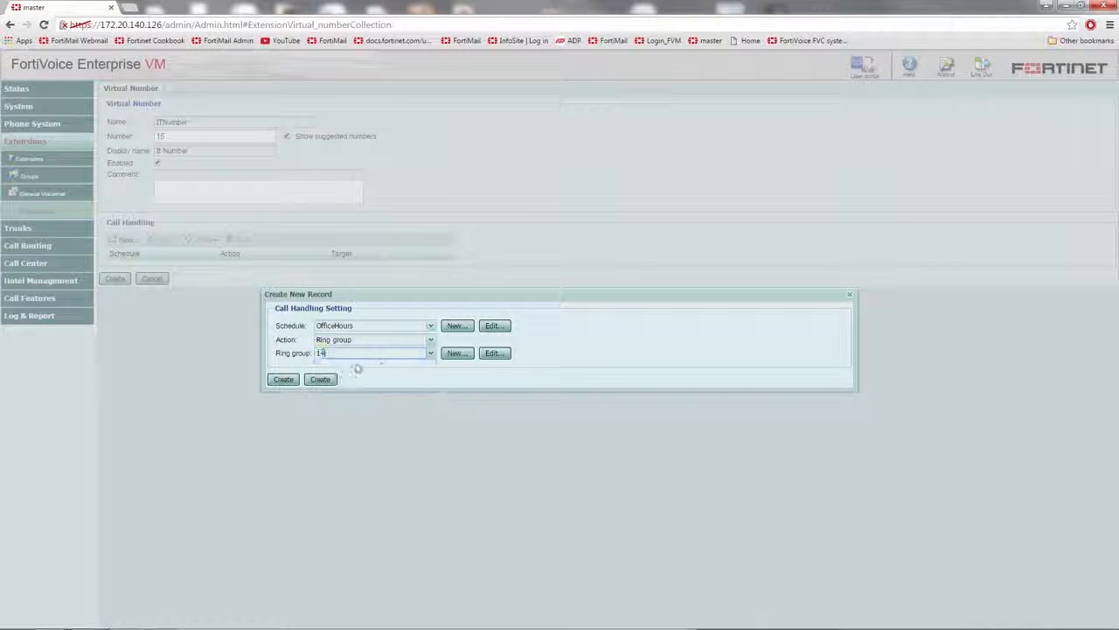
{"action": "left_click", "coordinate": [283, 378]}
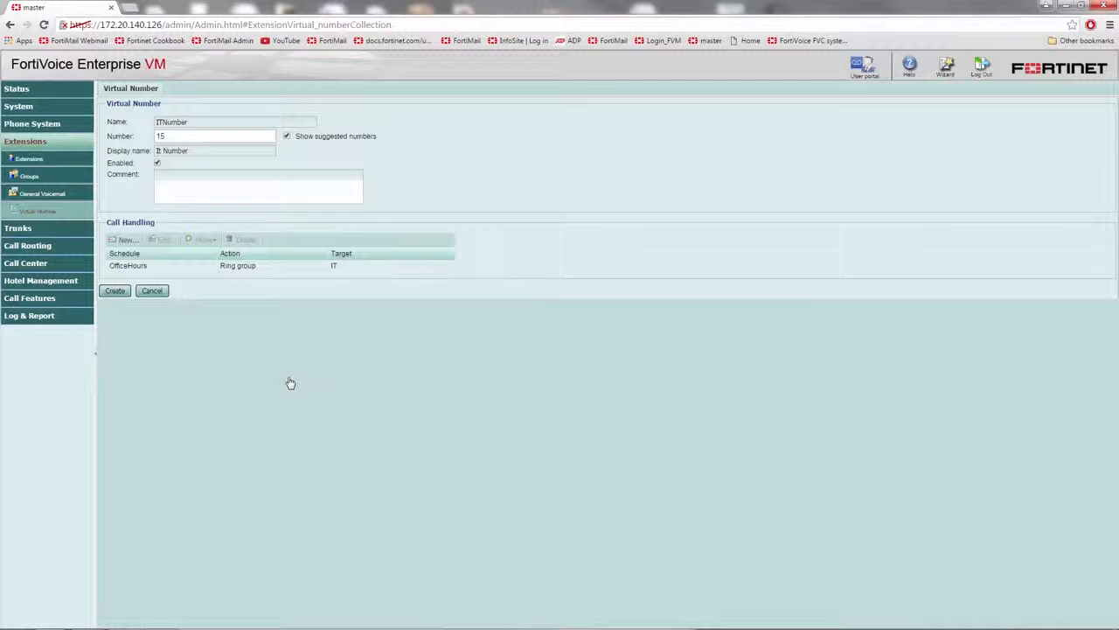